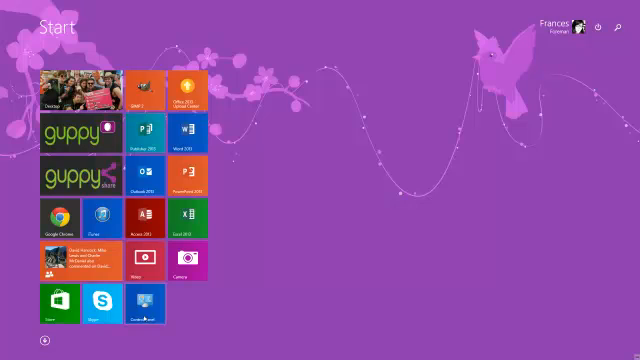
mouse_move(150, 316)
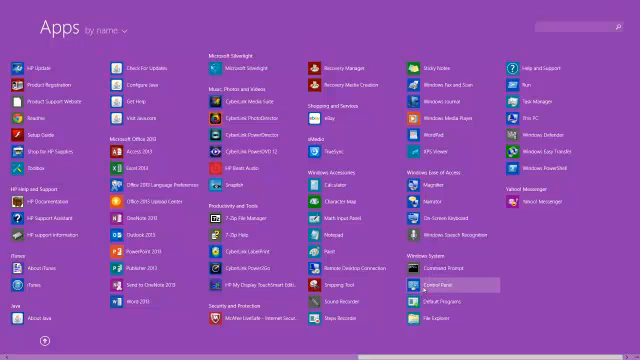
Bring up the context menu with pin options for Control Panel under Windows System
right_click(432, 284)
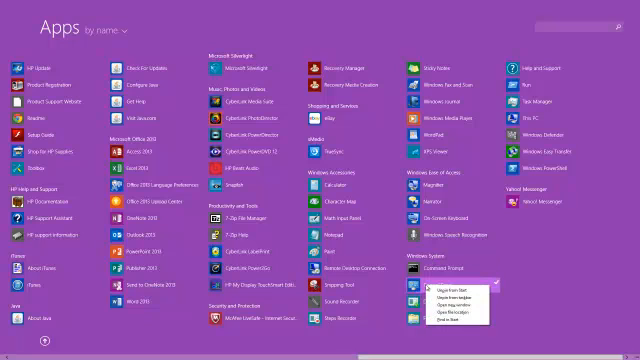